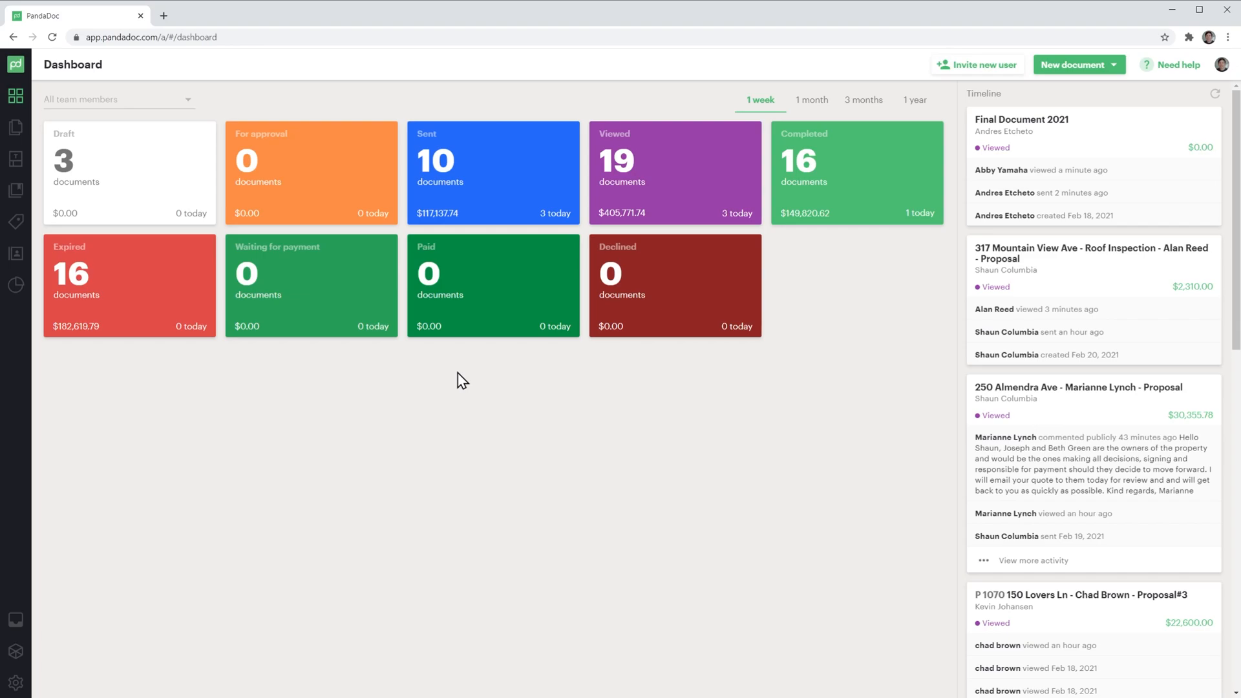
mouse_move(15, 128)
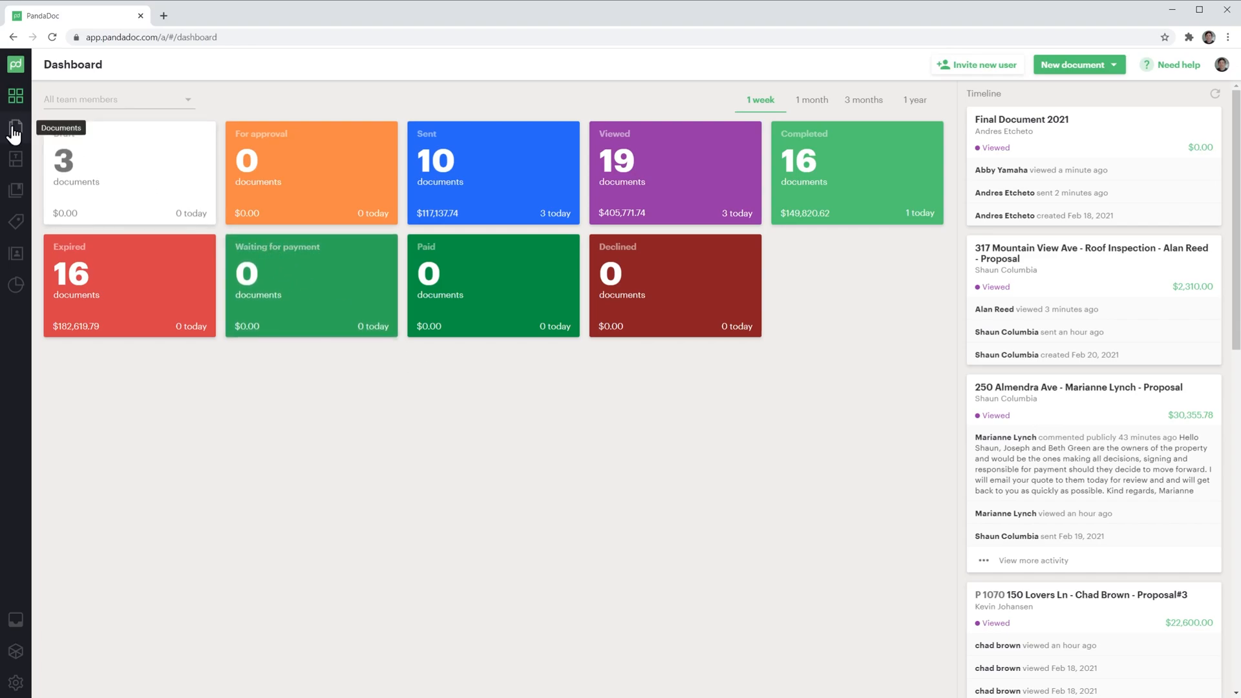
- Go from the Dashboard to the All documents list
click(15, 127)
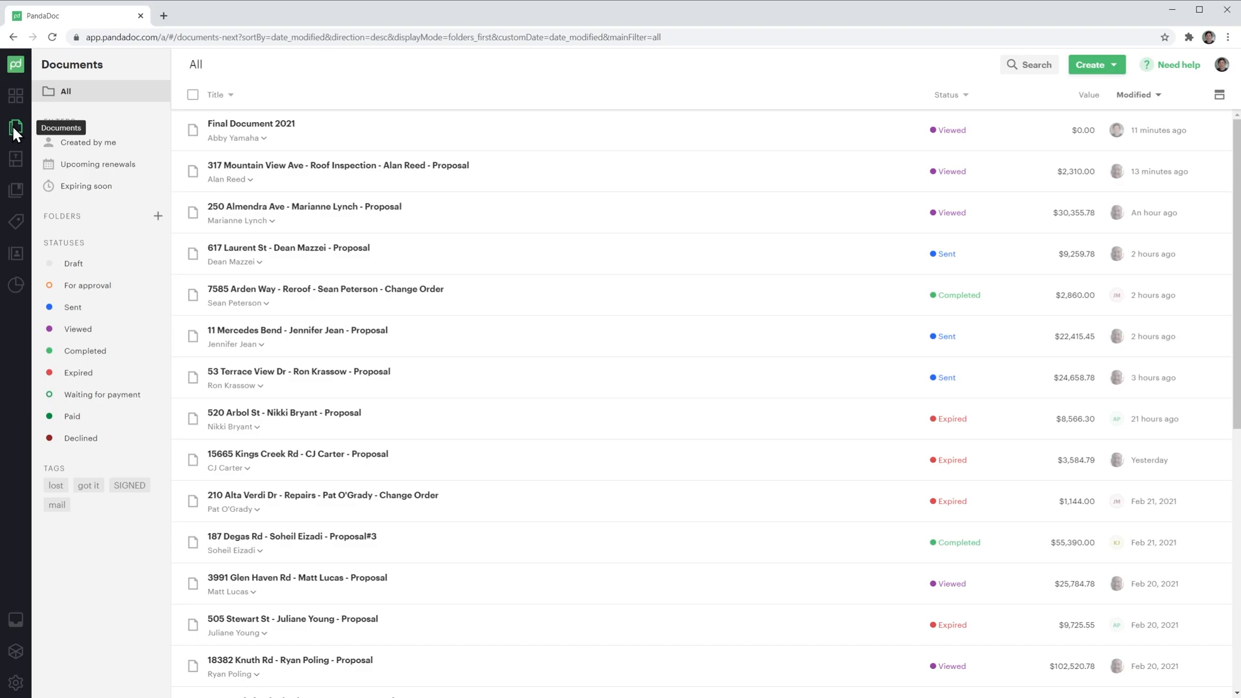
mouse_move(117, 143)
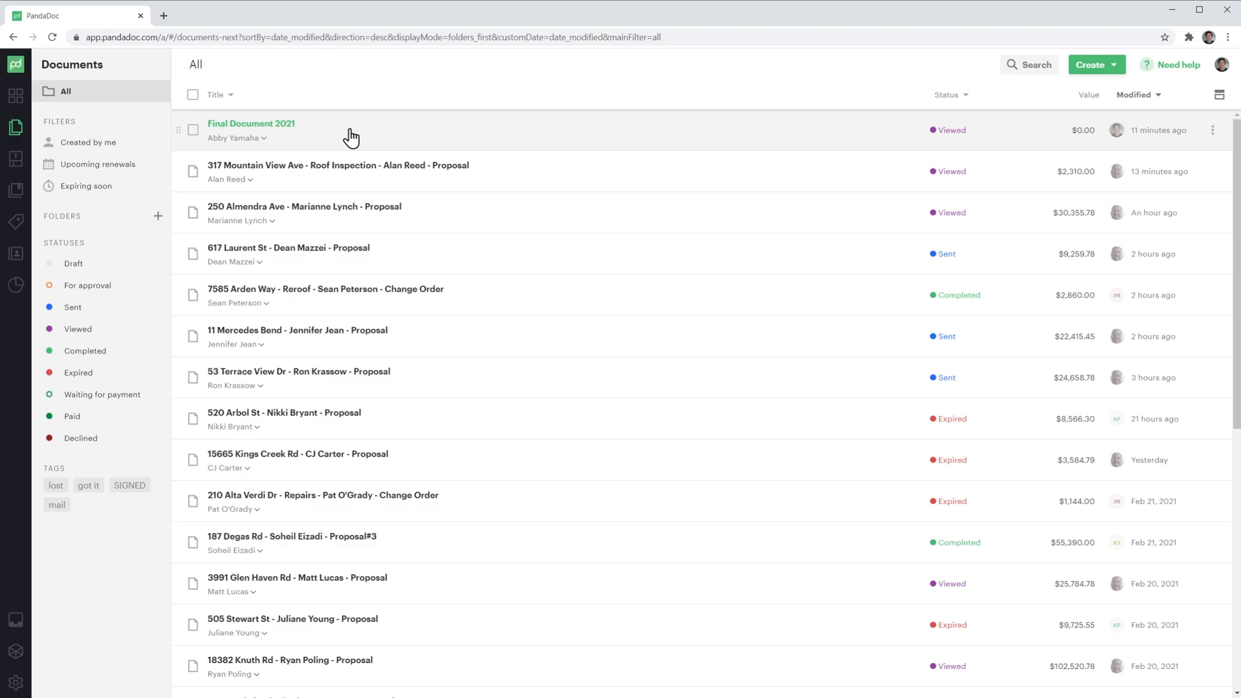
mouse_move(834, 130)
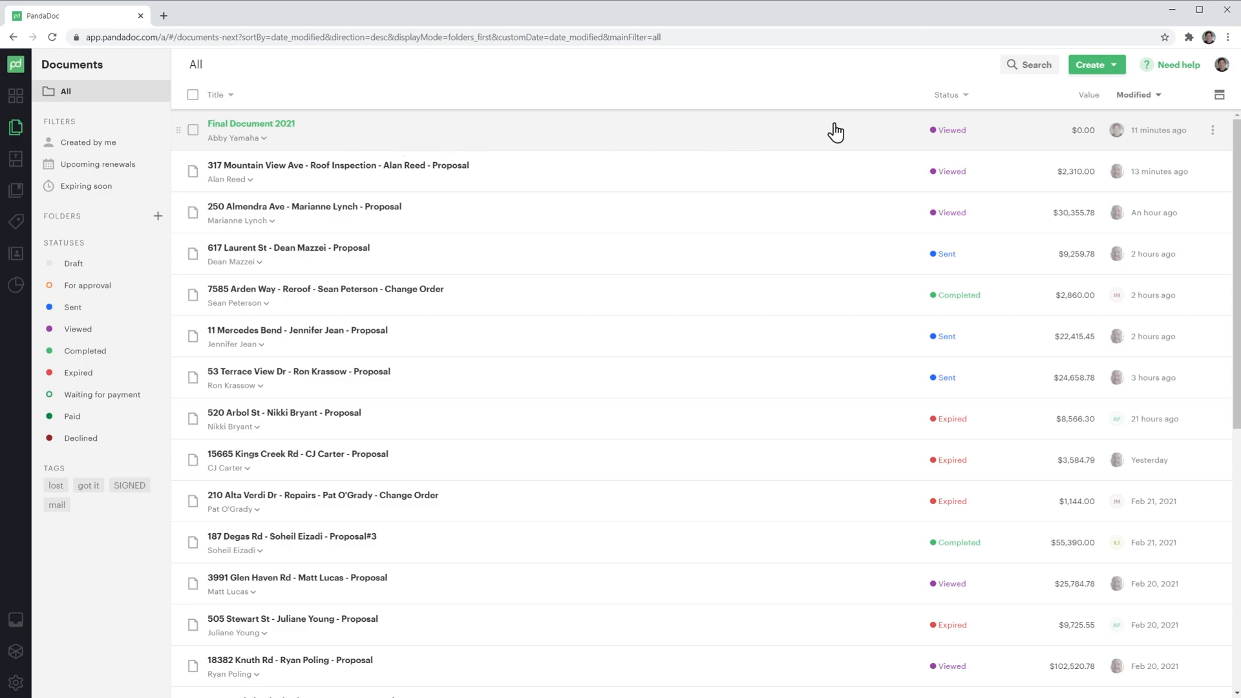
mouse_move(1212, 134)
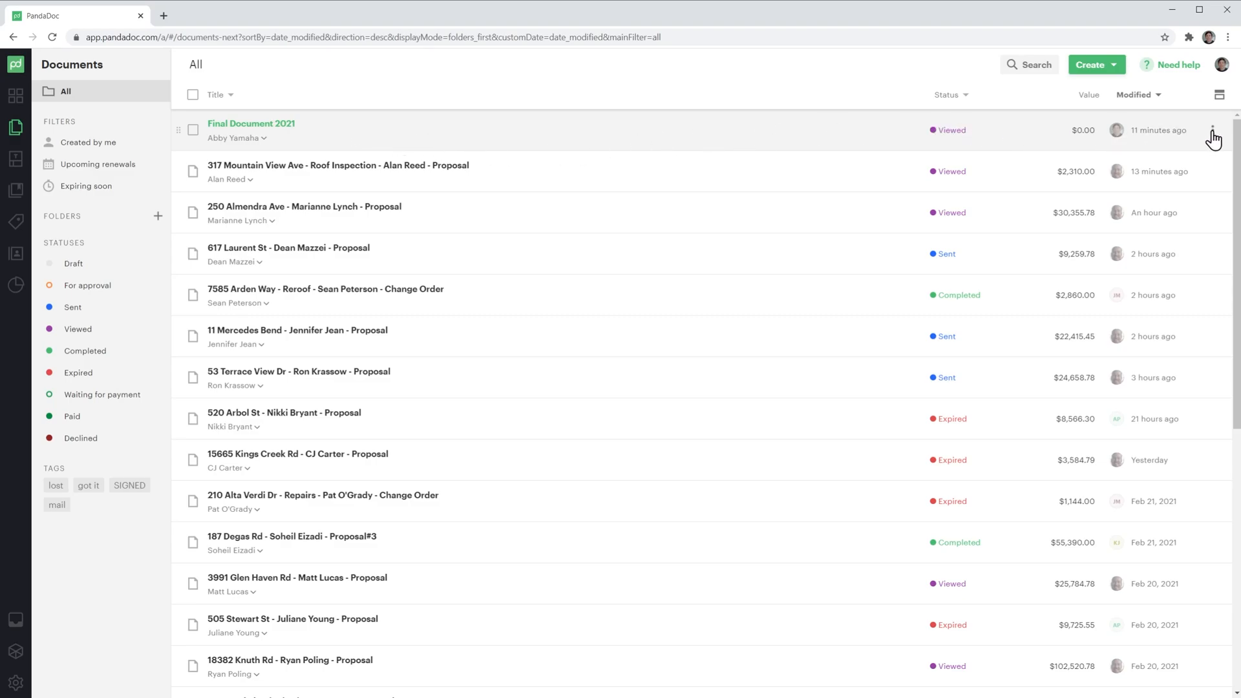
- Start a manual status change for Final Document 2021, accepting the warning
click(1213, 129)
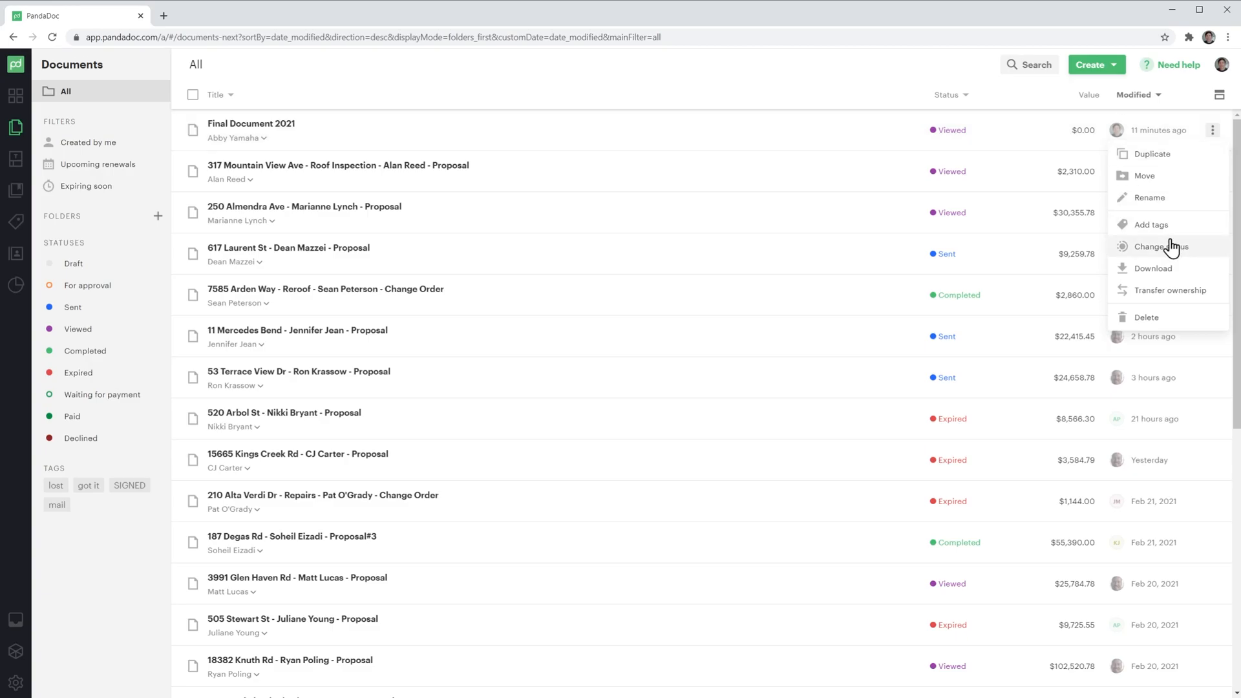
click(1160, 246)
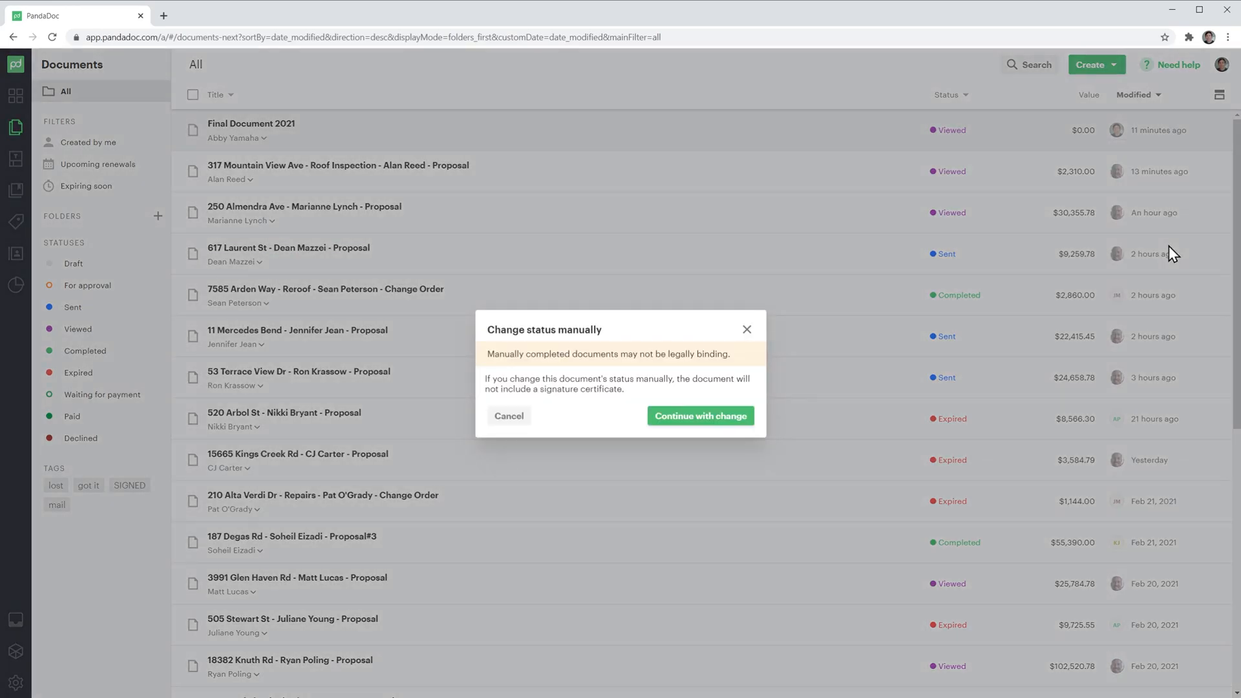
mouse_move(839, 394)
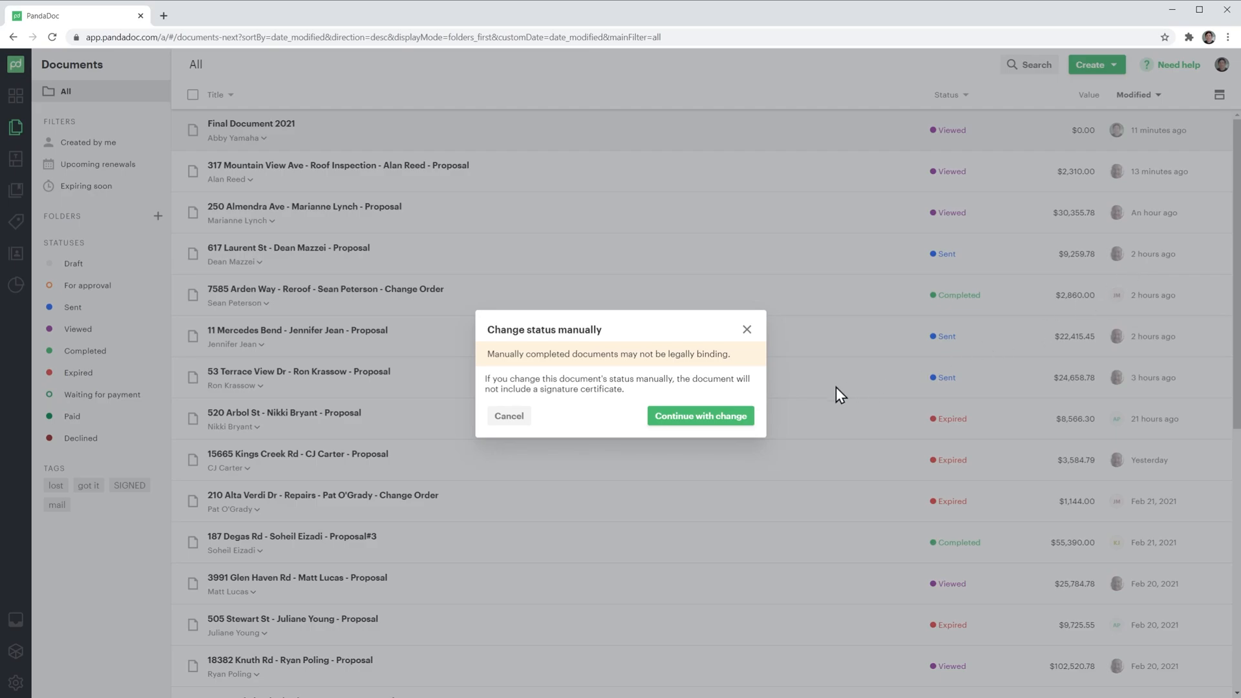
click(700, 416)
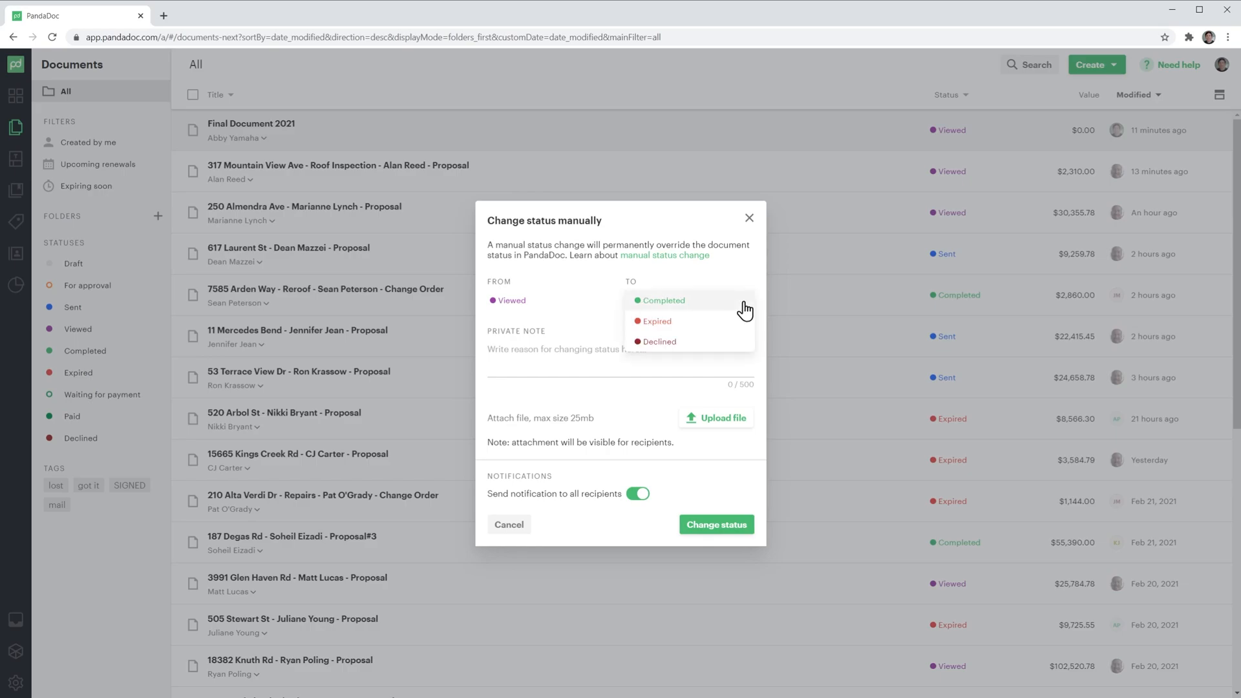
mouse_move(741, 306)
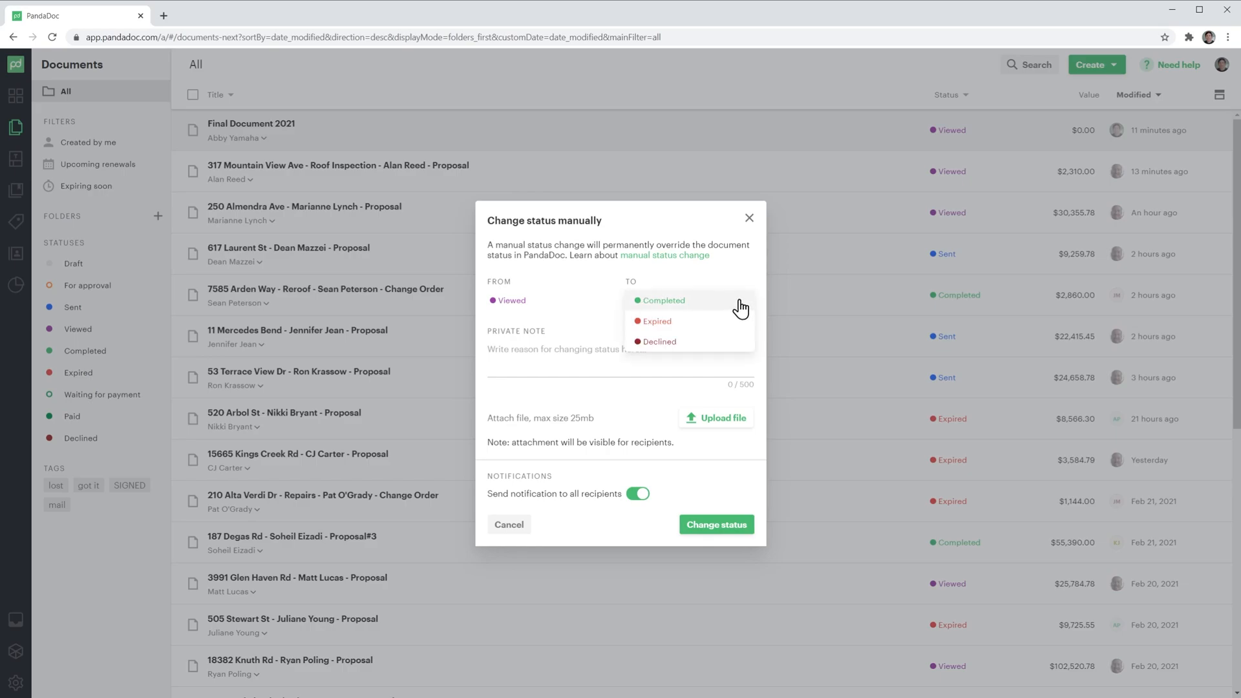
- Mark Final Document 2021 Completed with private note 'Printed proposal signed' and notifications off
click(663, 300)
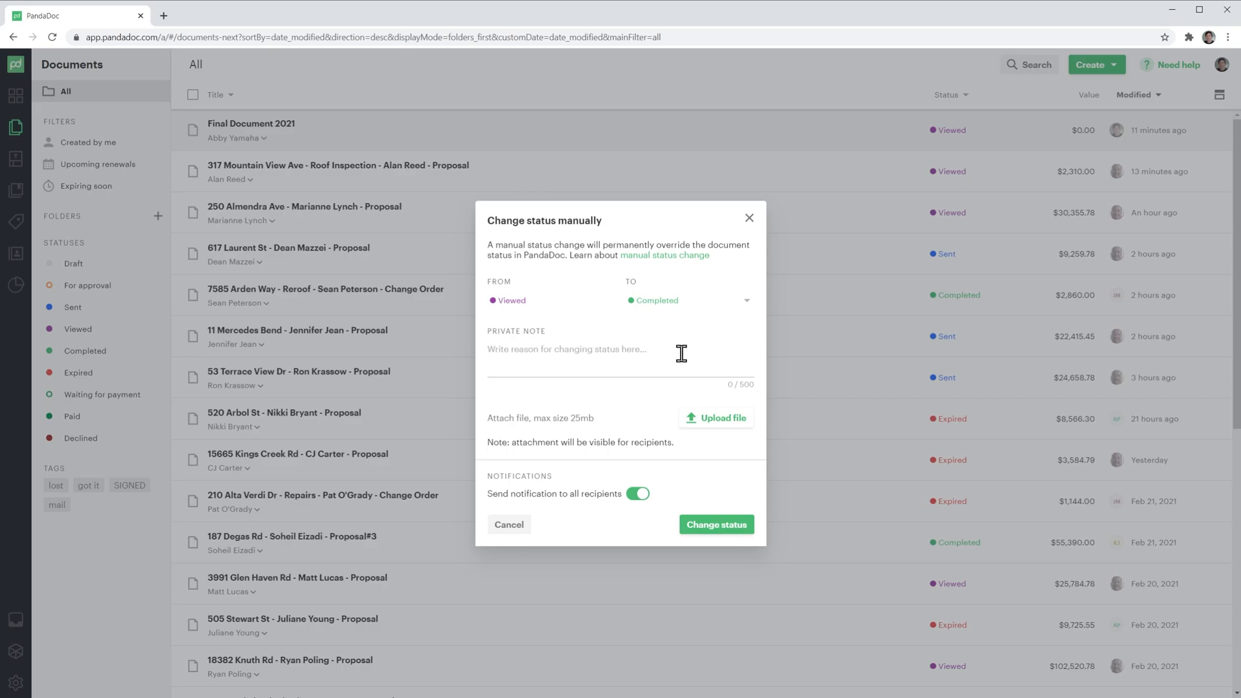
text(Printed)
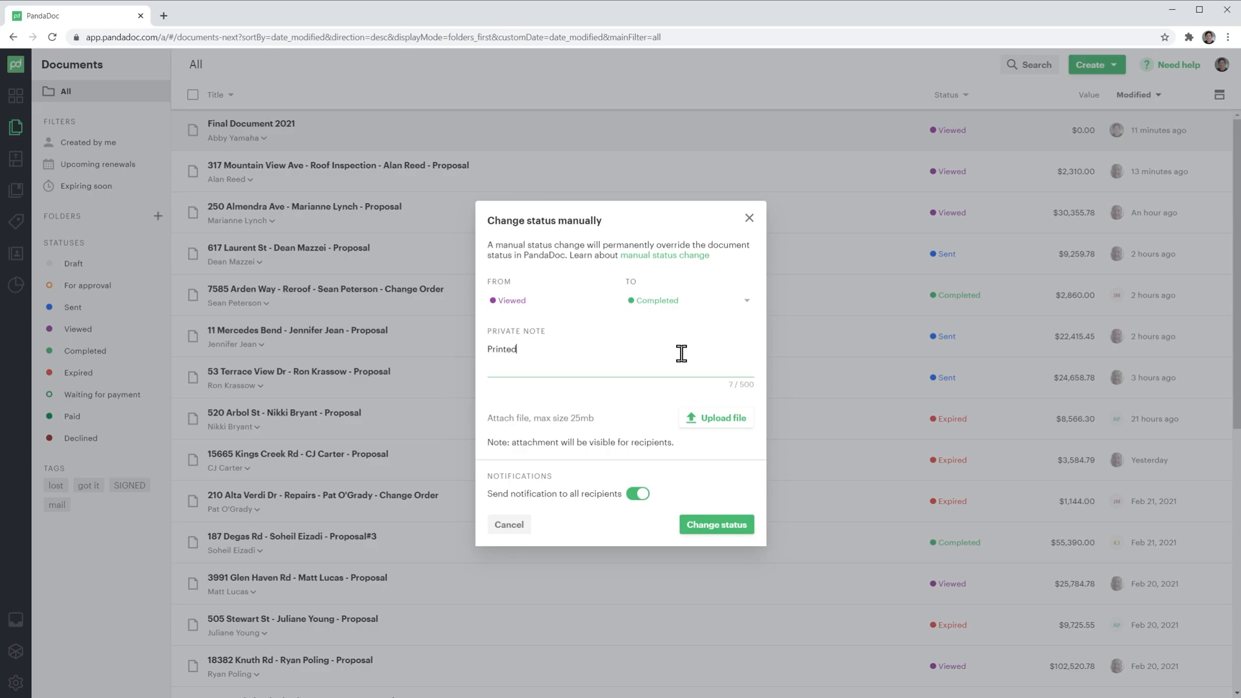
text(proposal signed on 2/22/21.)
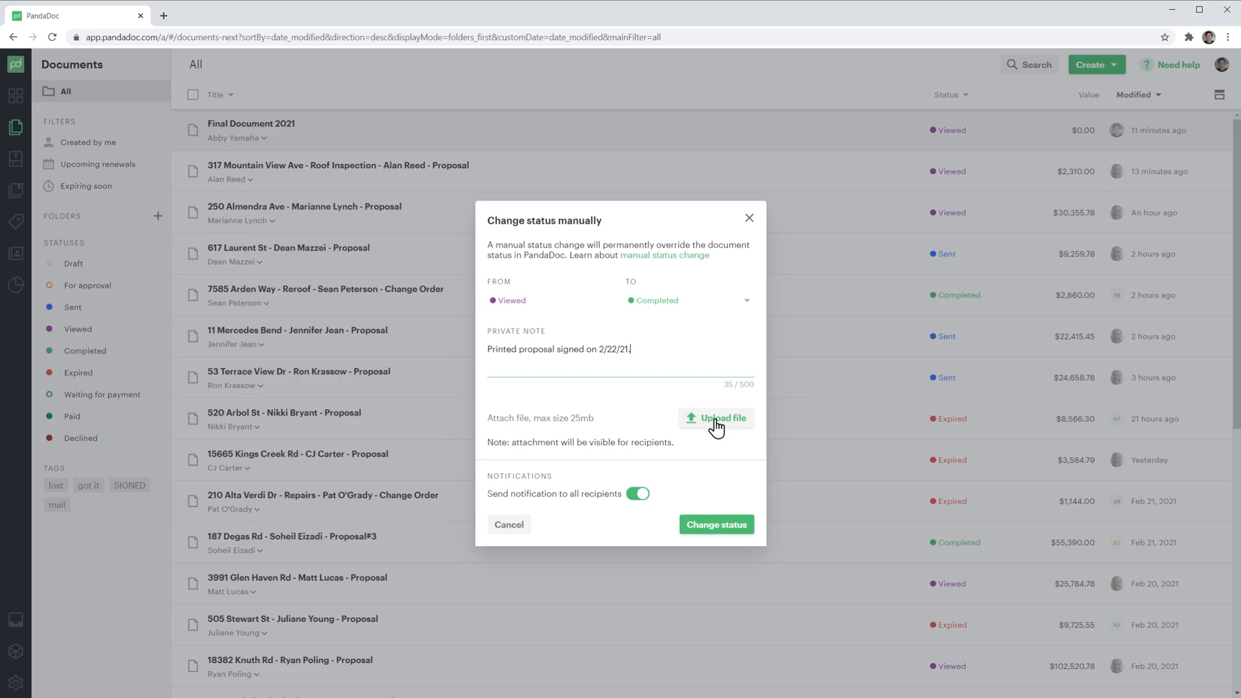
mouse_move(681, 498)
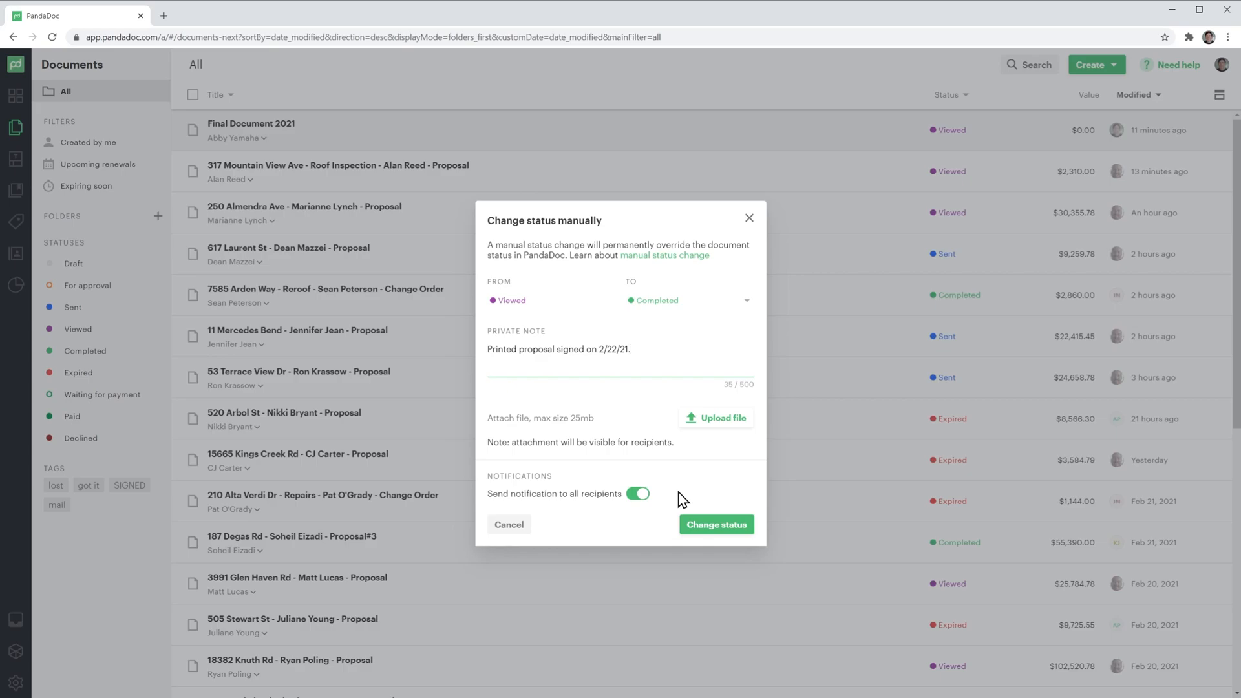
click(638, 494)
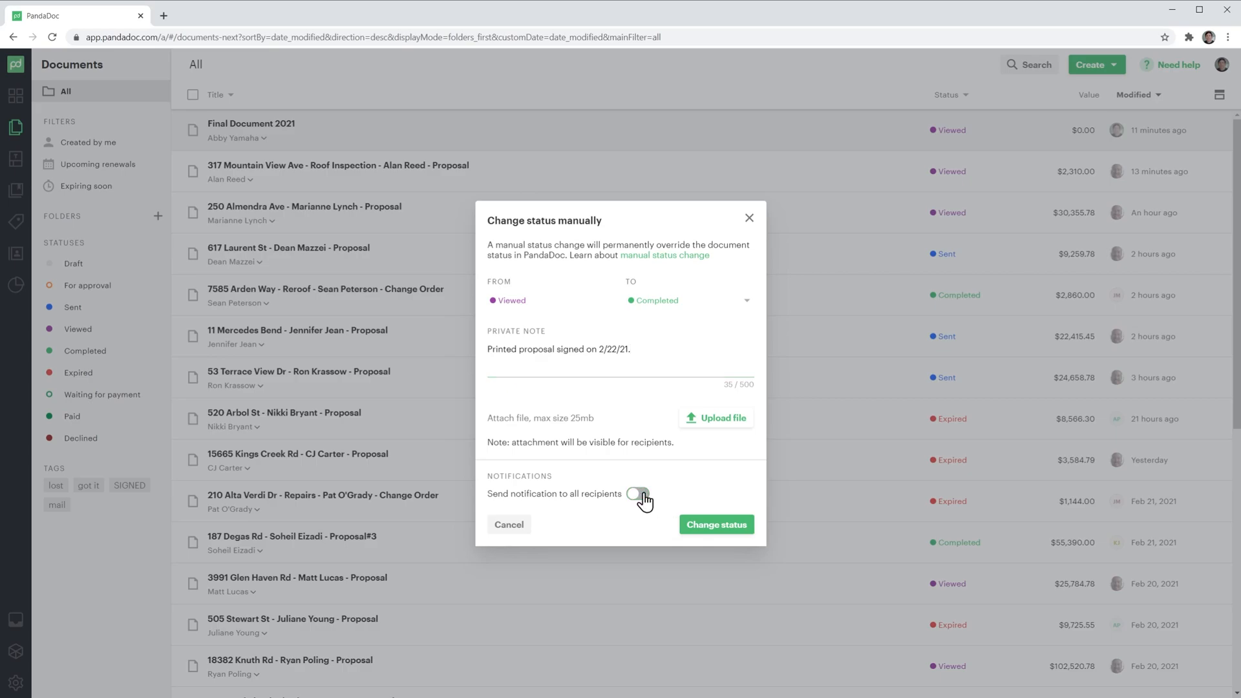
mouse_move(720, 529)
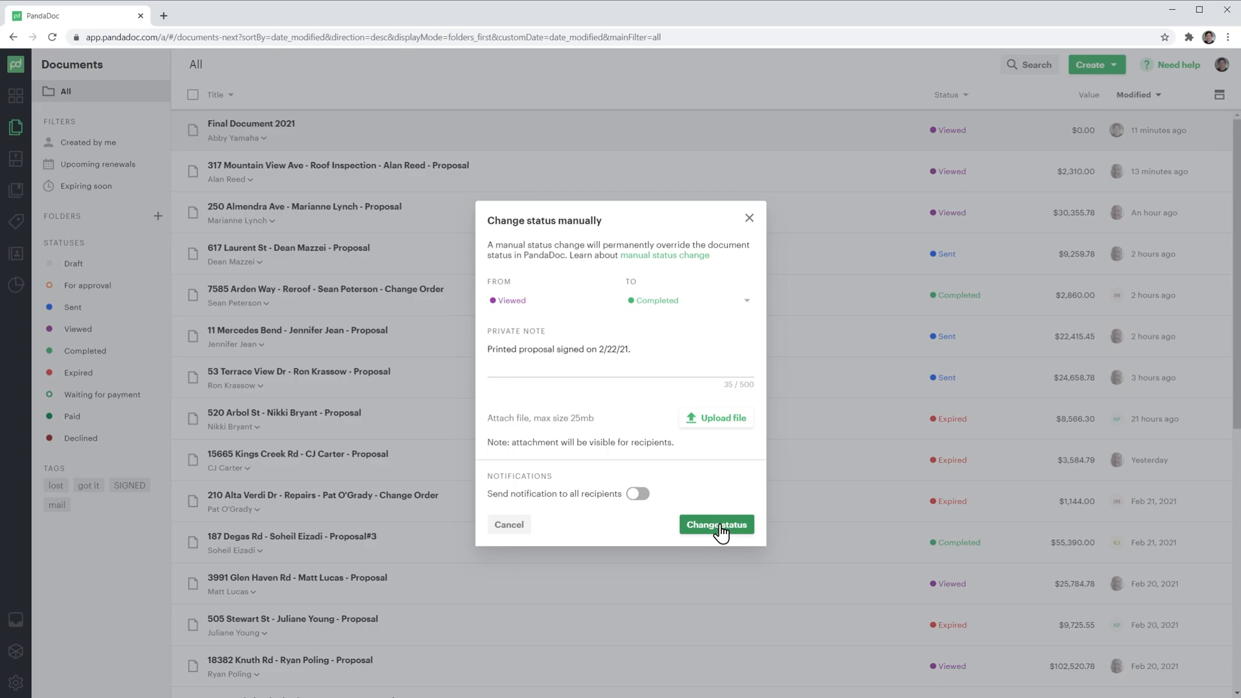
click(717, 524)
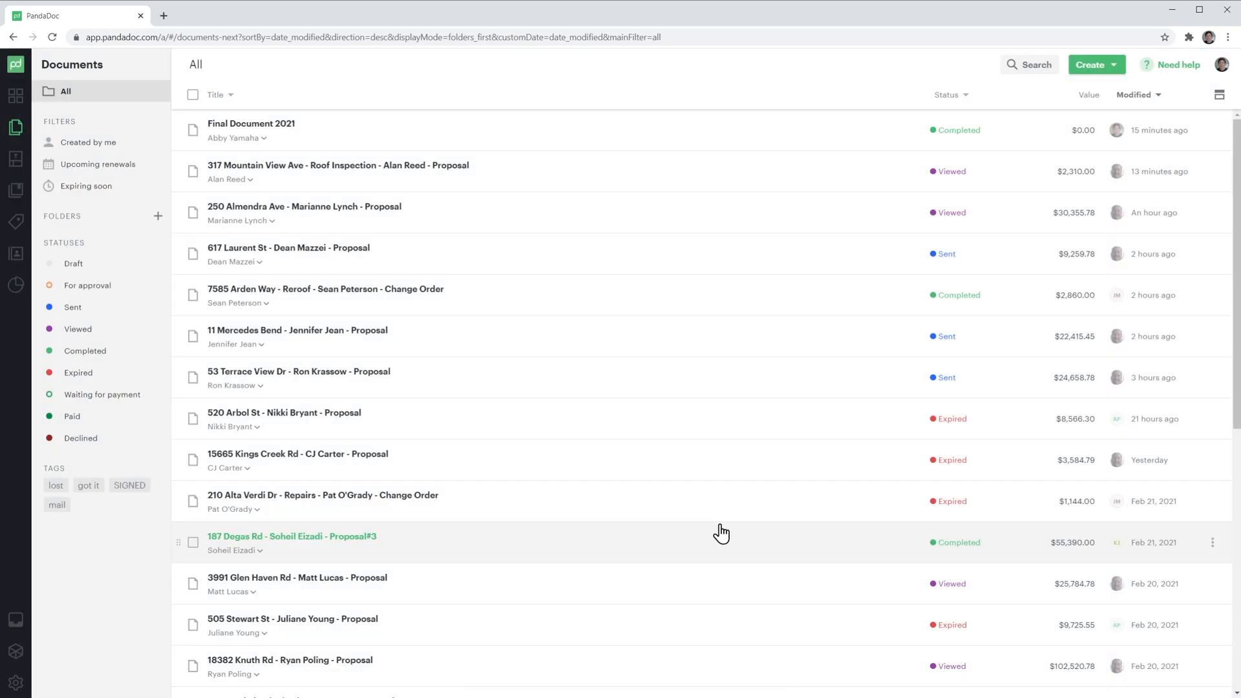
mouse_move(946, 137)
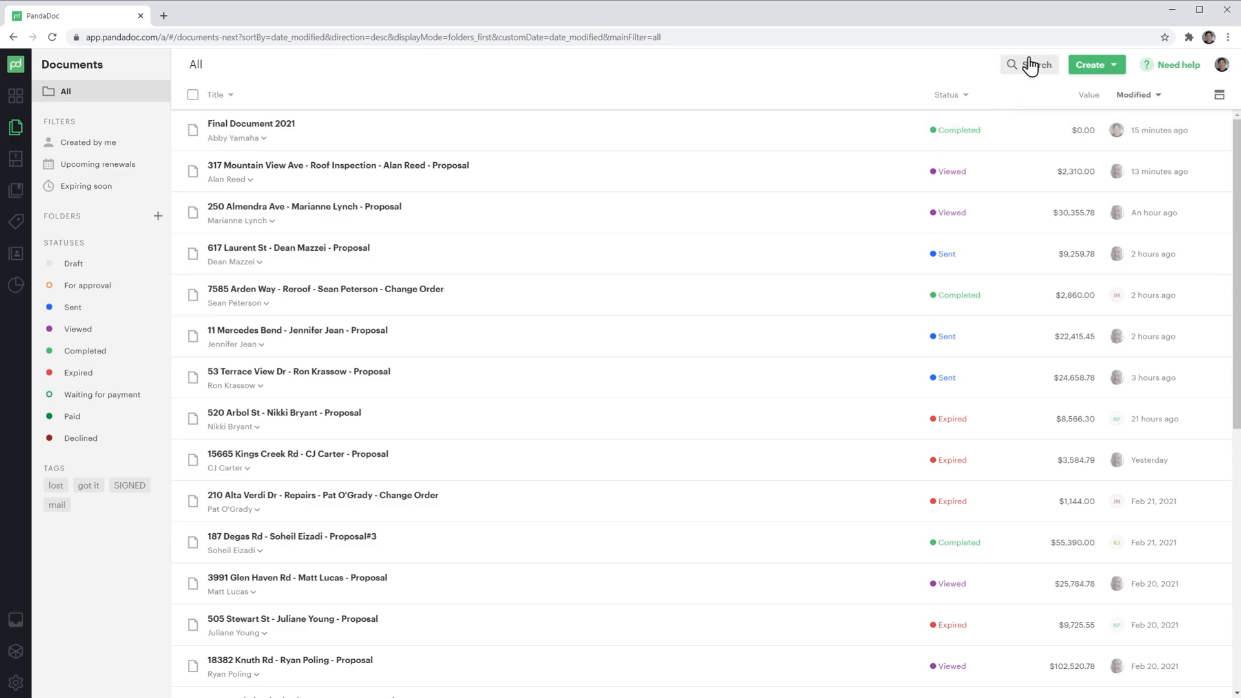
text(460 pion)
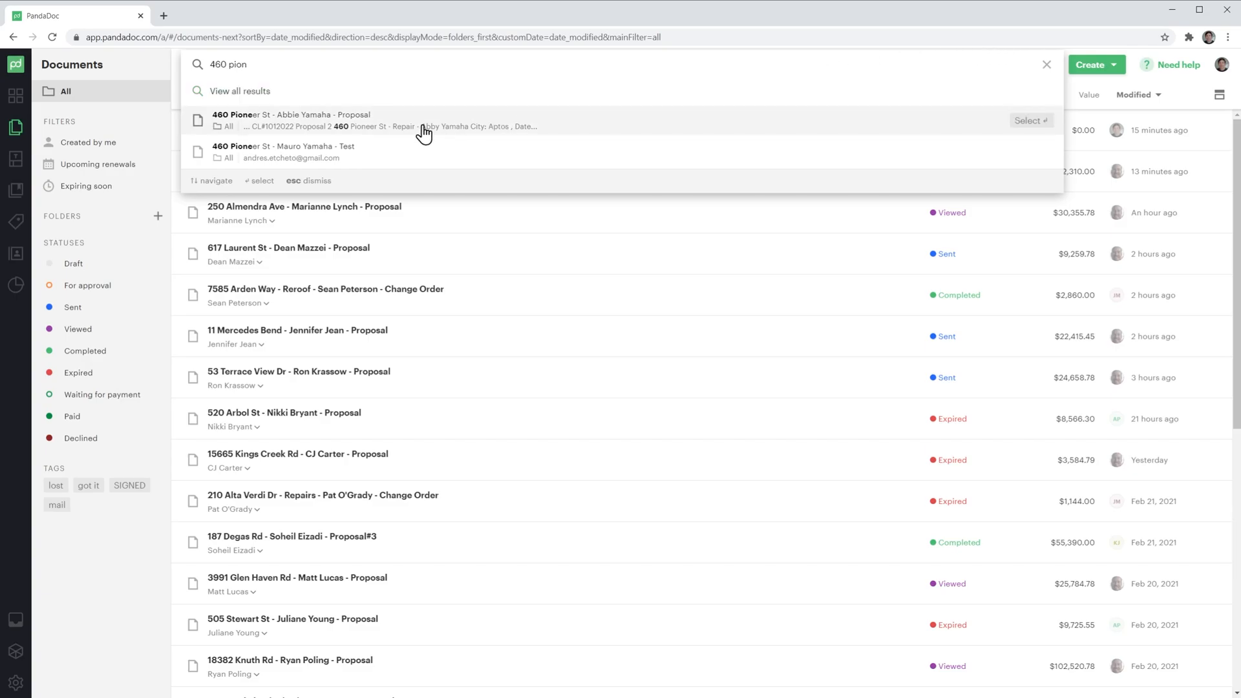
click(303, 122)
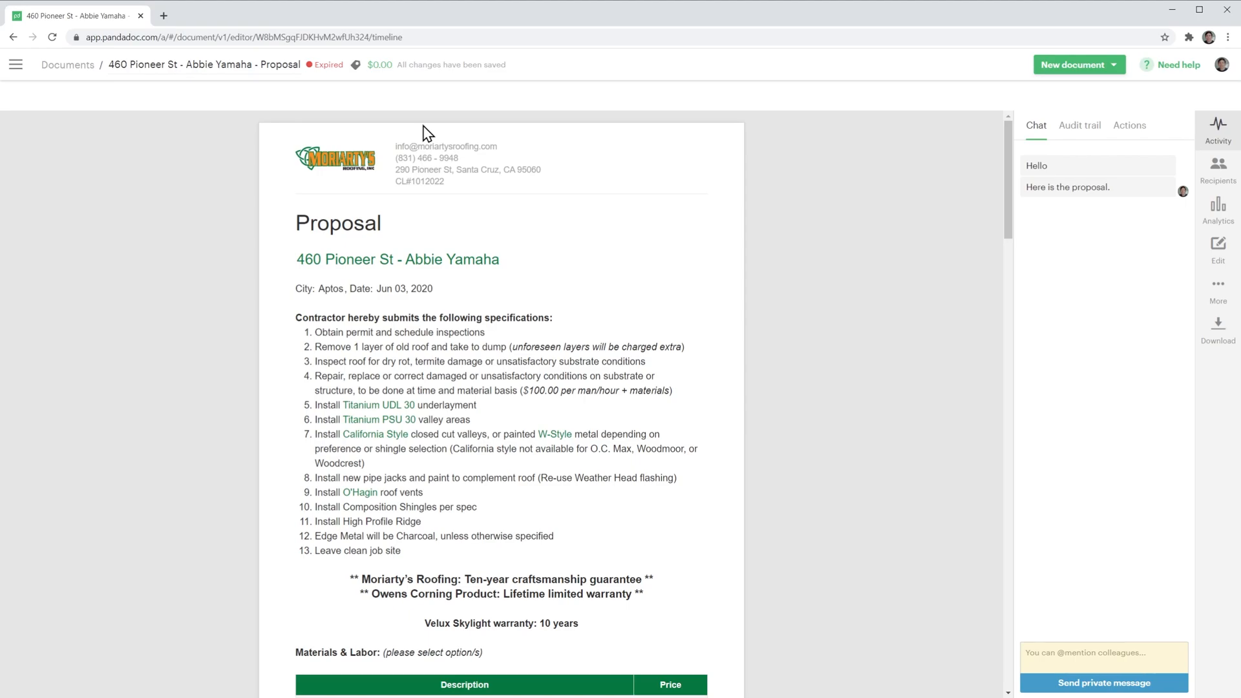
mouse_move(1145, 270)
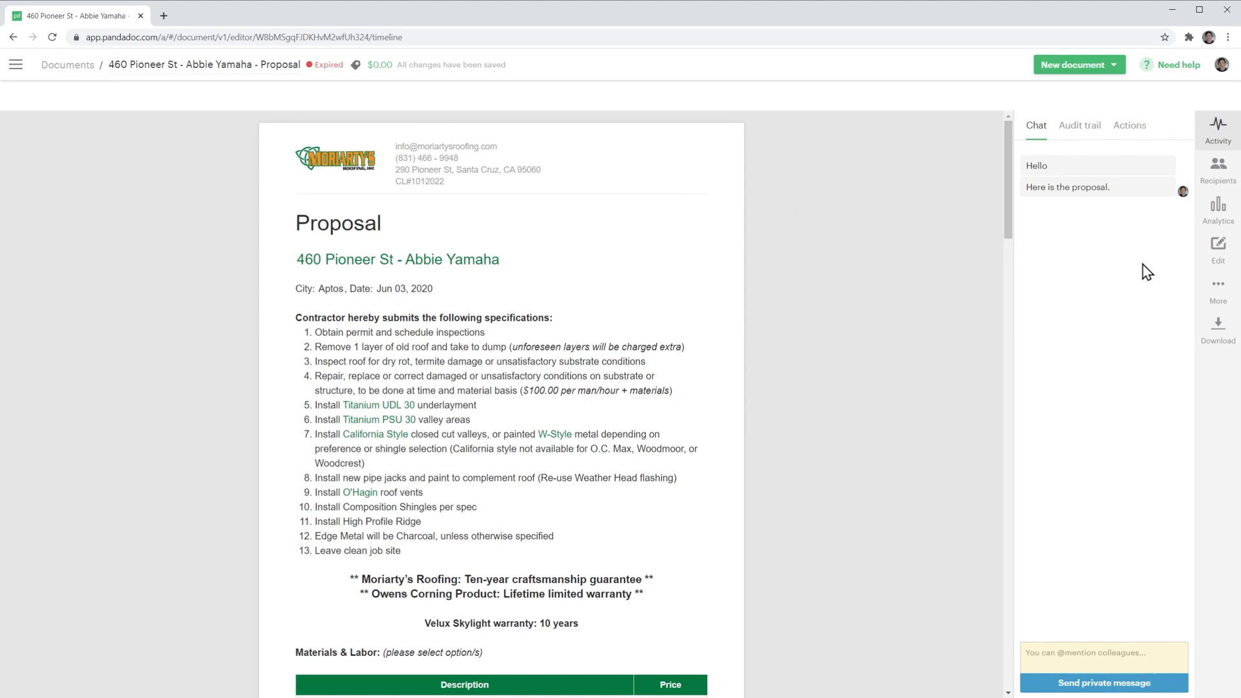
- Begin a manual status change from the proposal's document settings, via More and Settings
click(1218, 285)
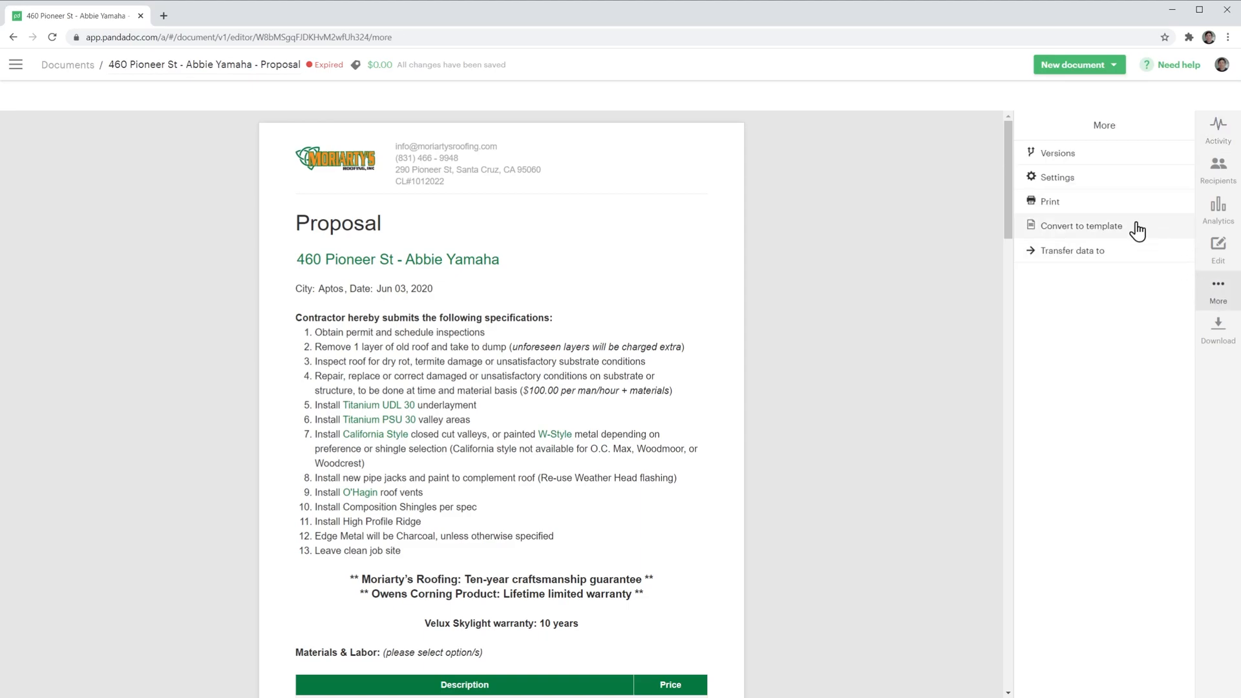
click(1057, 177)
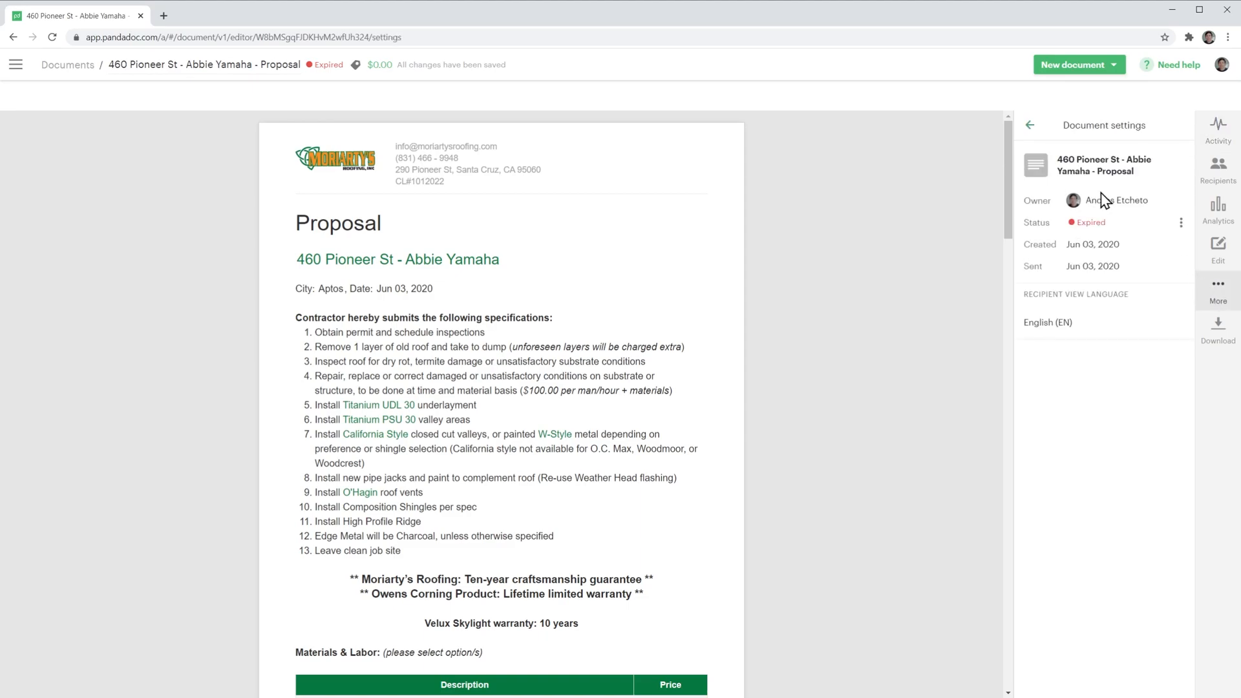
mouse_move(1180, 227)
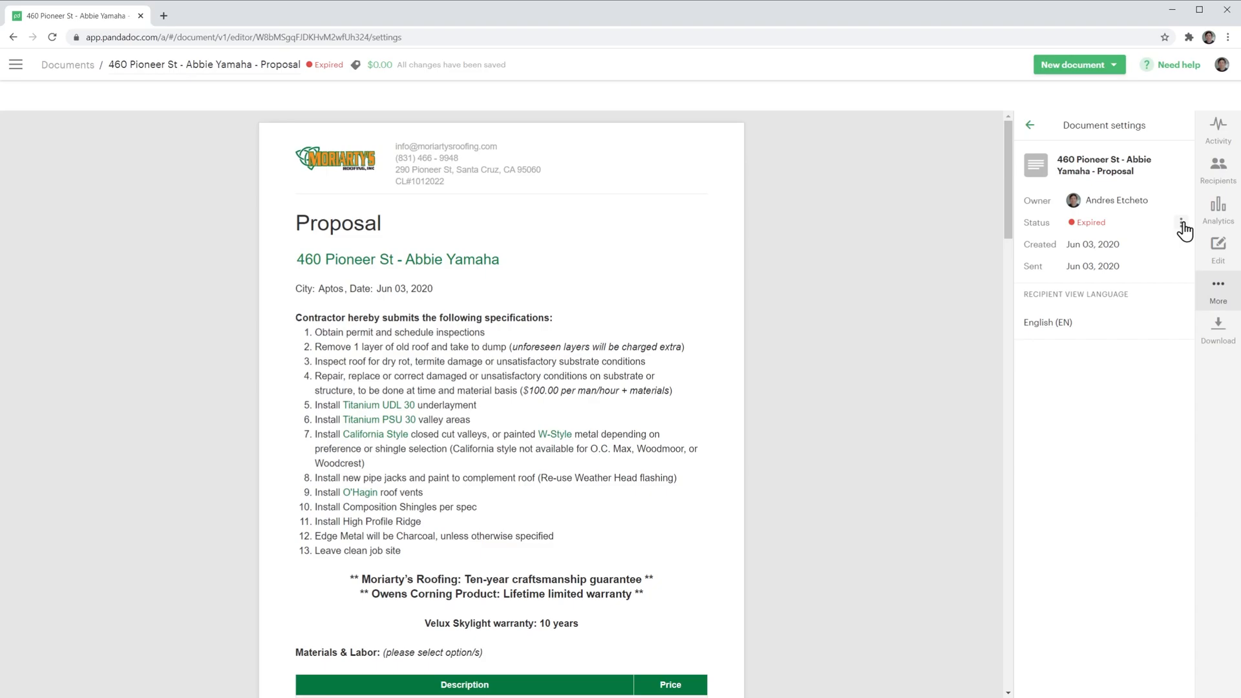
click(1180, 221)
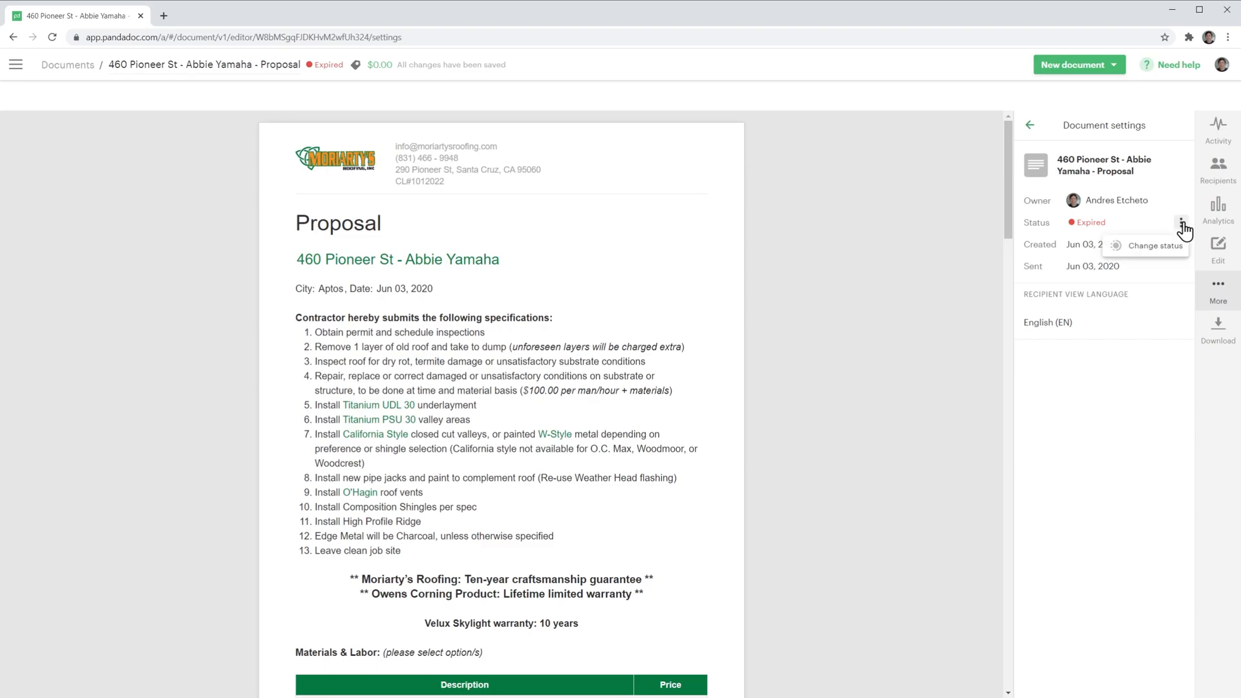
mouse_move(1154, 251)
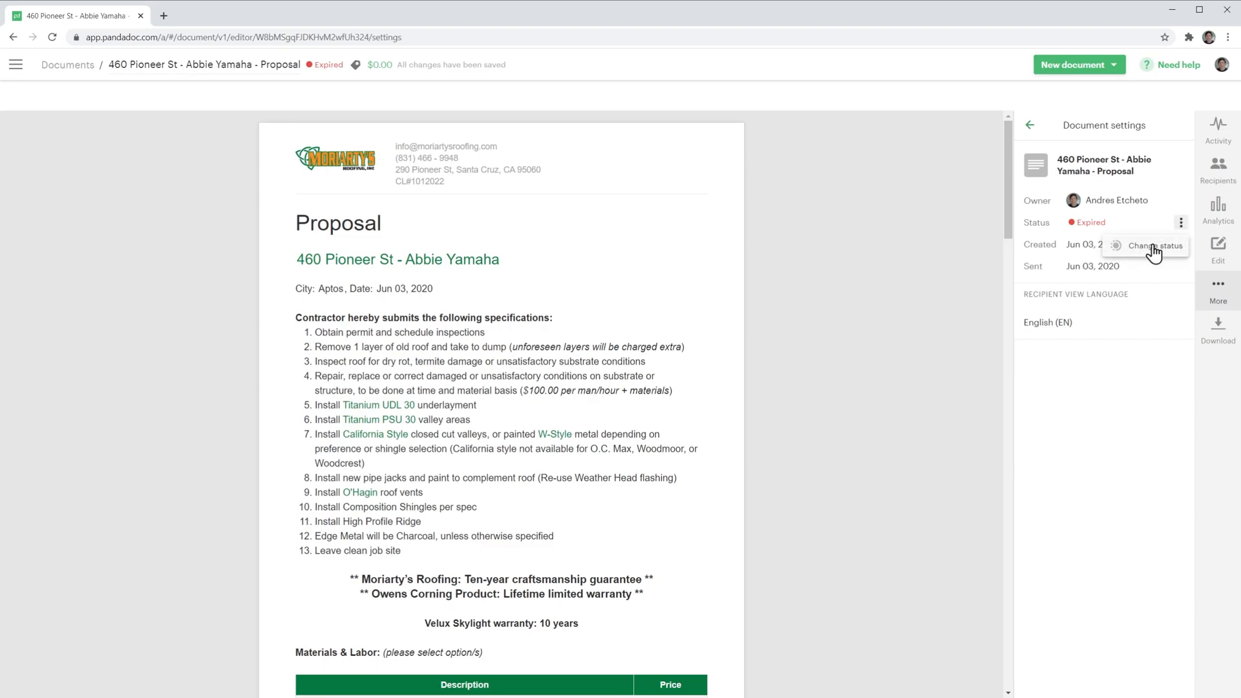
click(1157, 245)
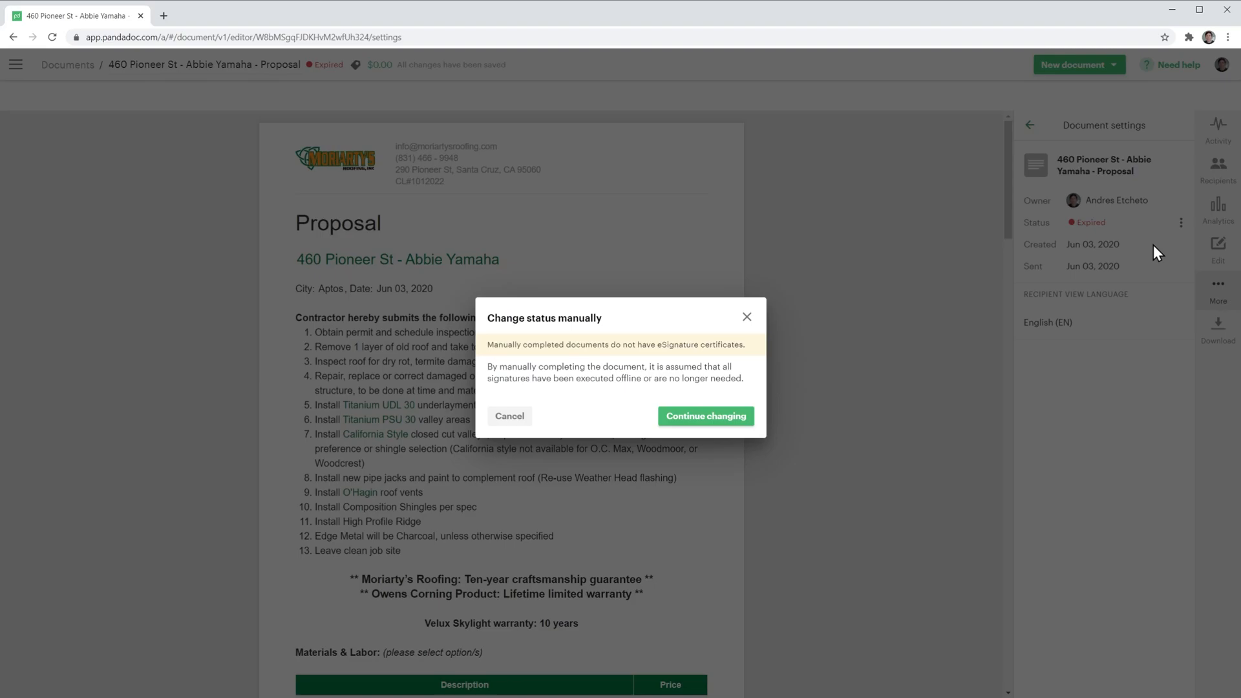
- Accept the eSignature warning and change the proposal from Expired to Completed
click(705, 416)
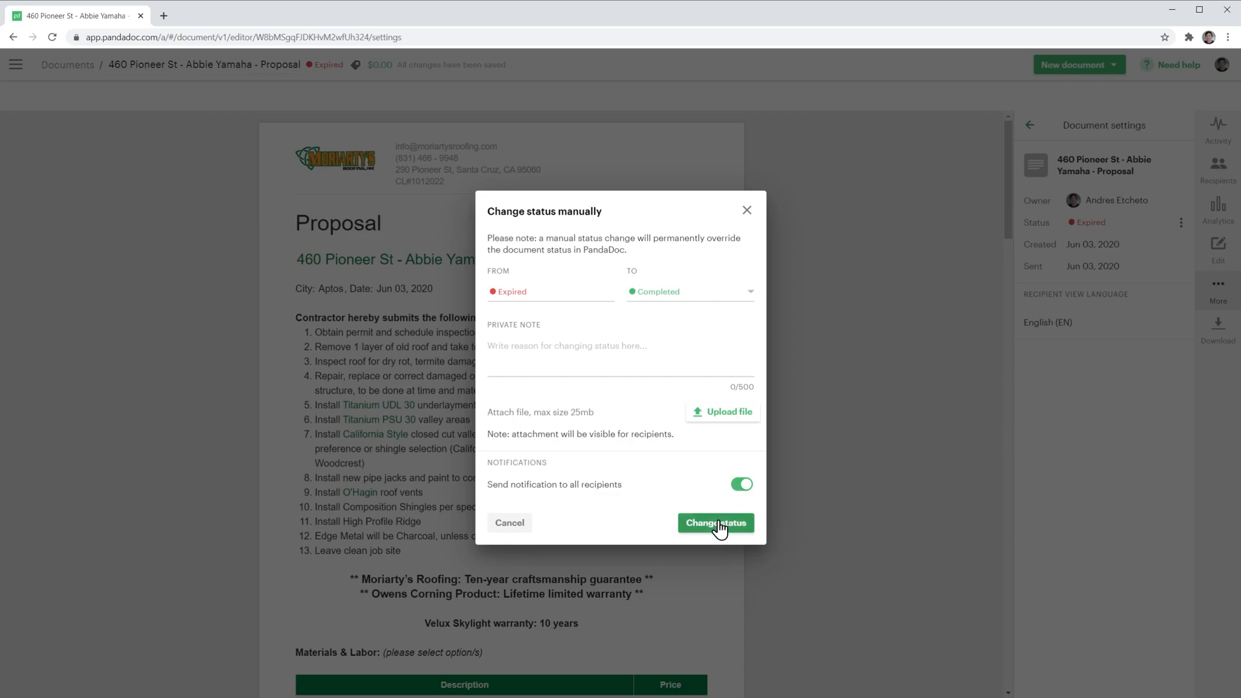
click(716, 523)
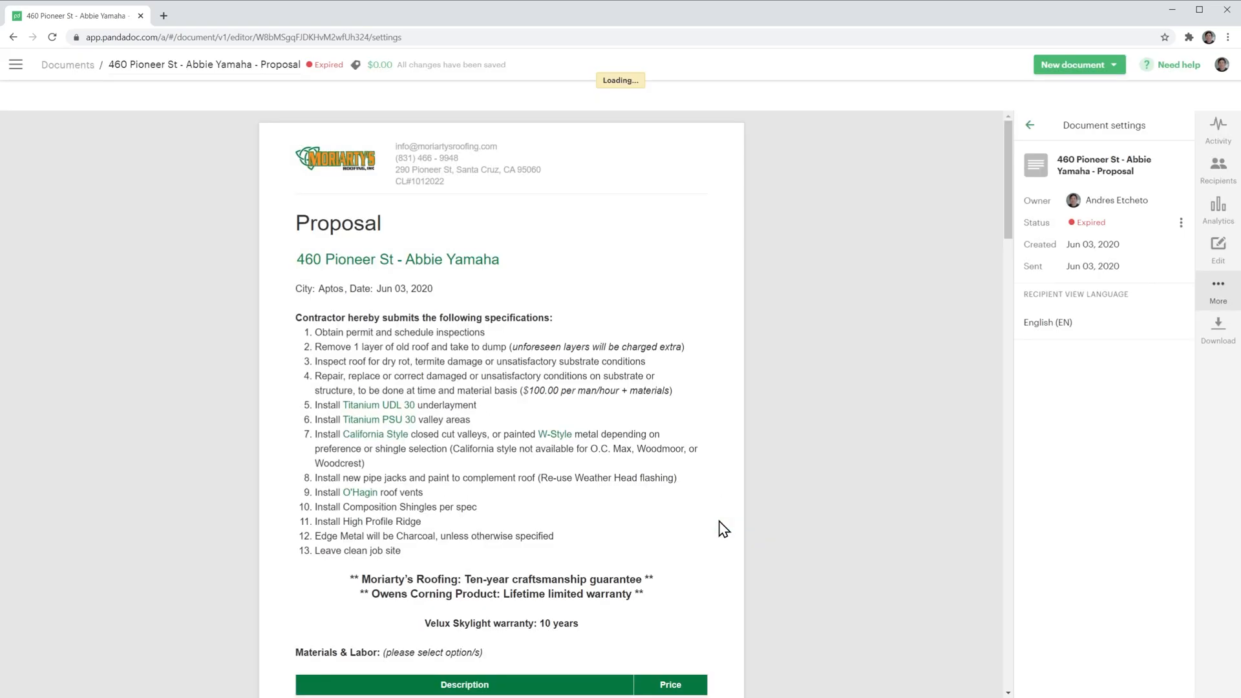